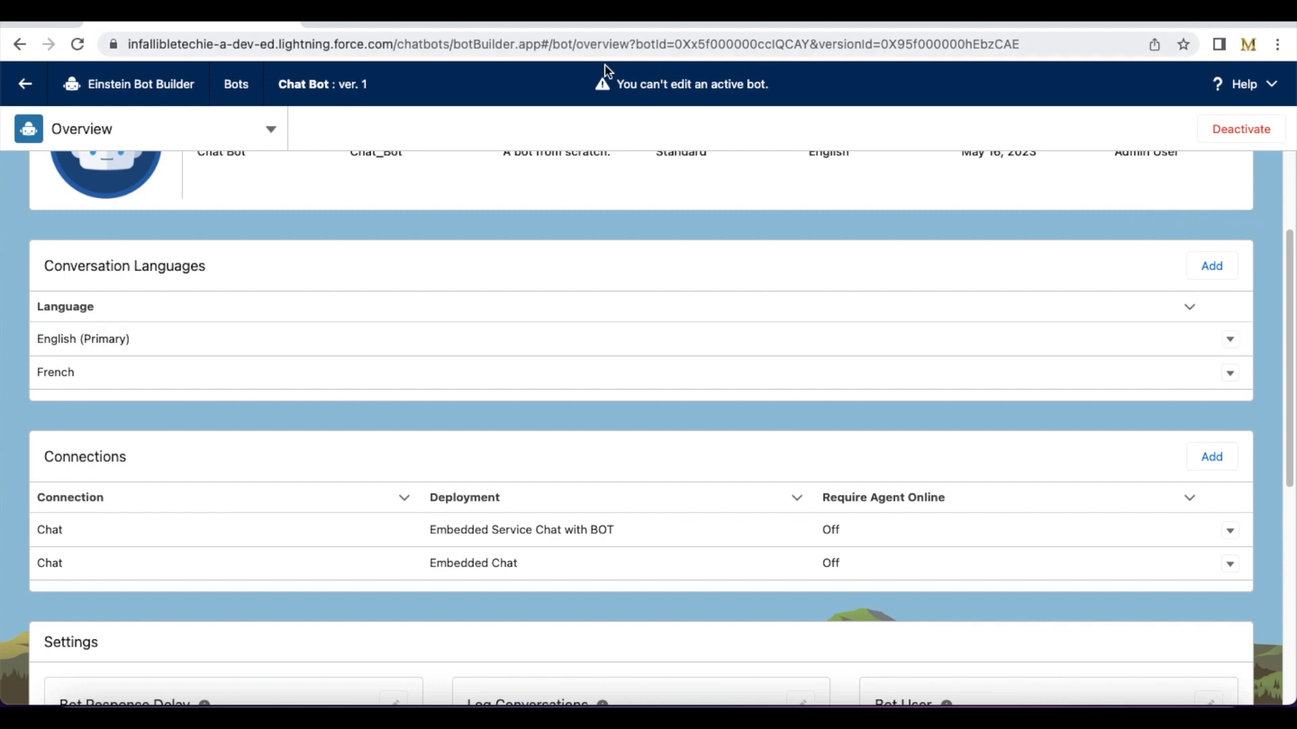
mouse_move(784, 100)
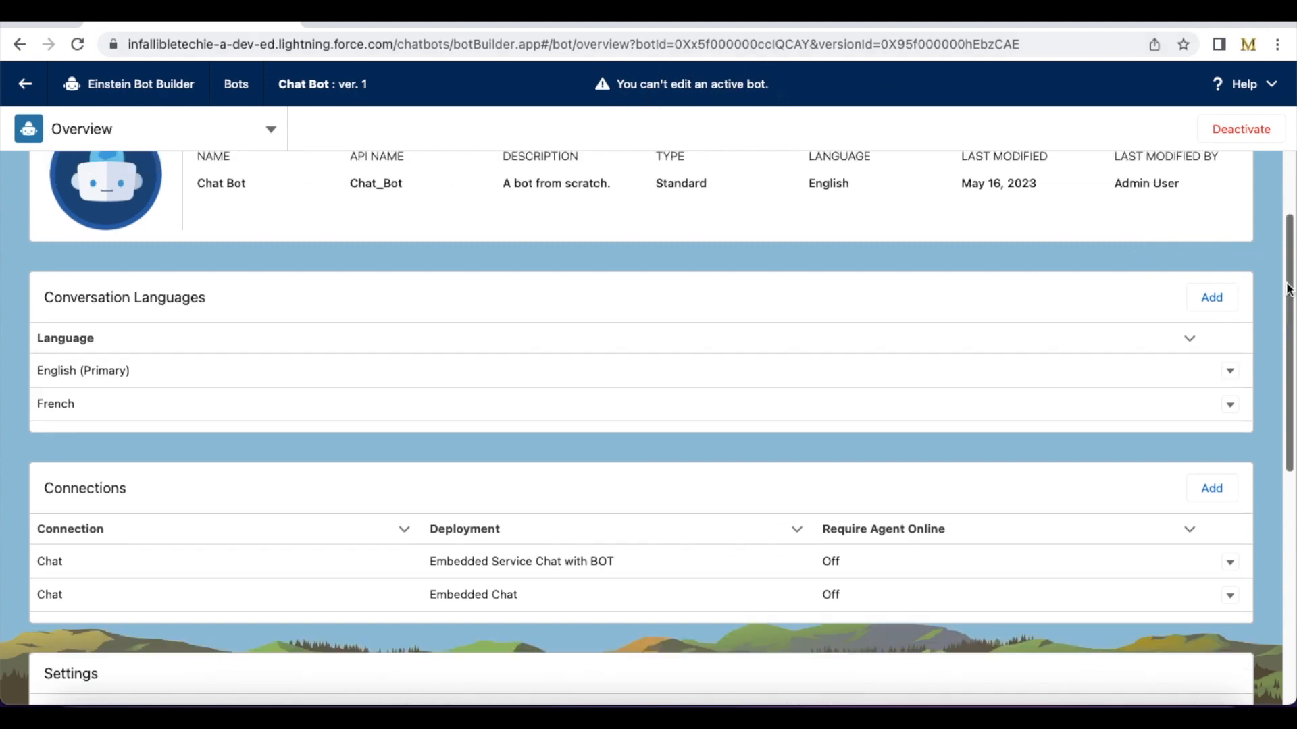
- Add a new bot connection and choose API as the connection type
scroll(up, 3)
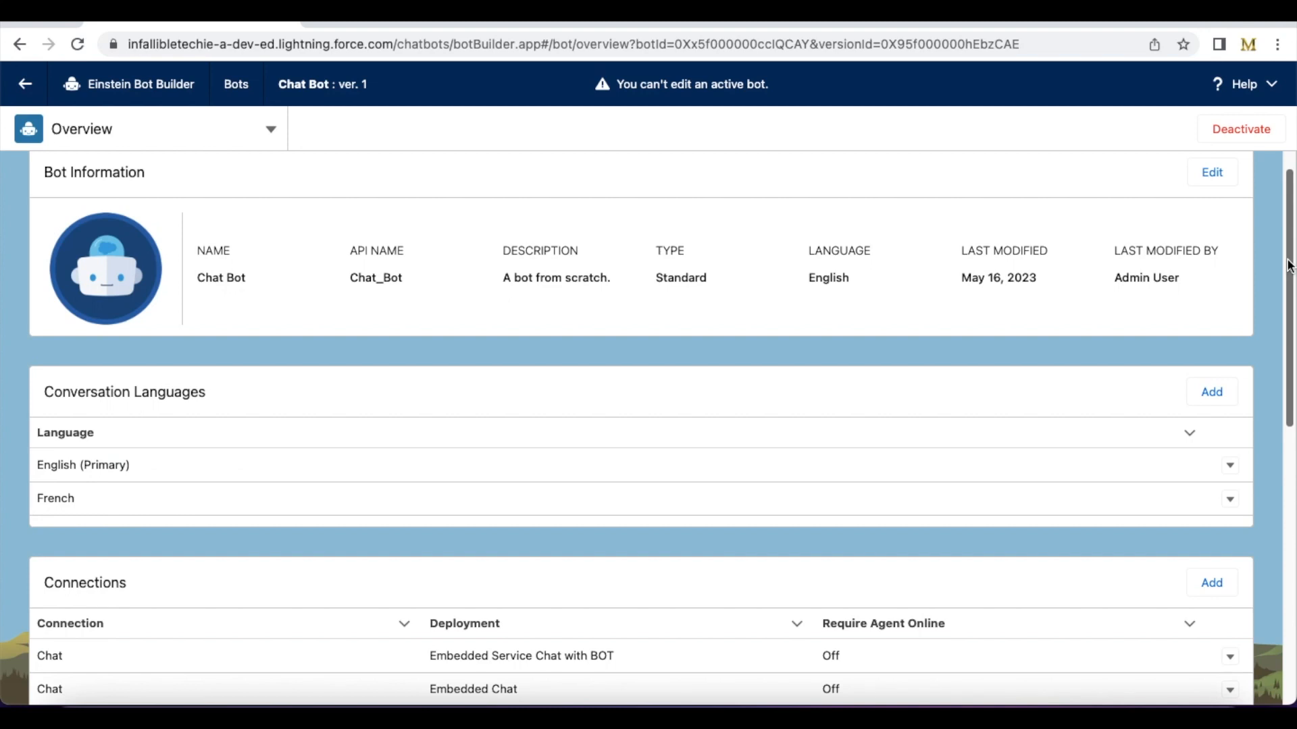
mouse_move(1233, 338)
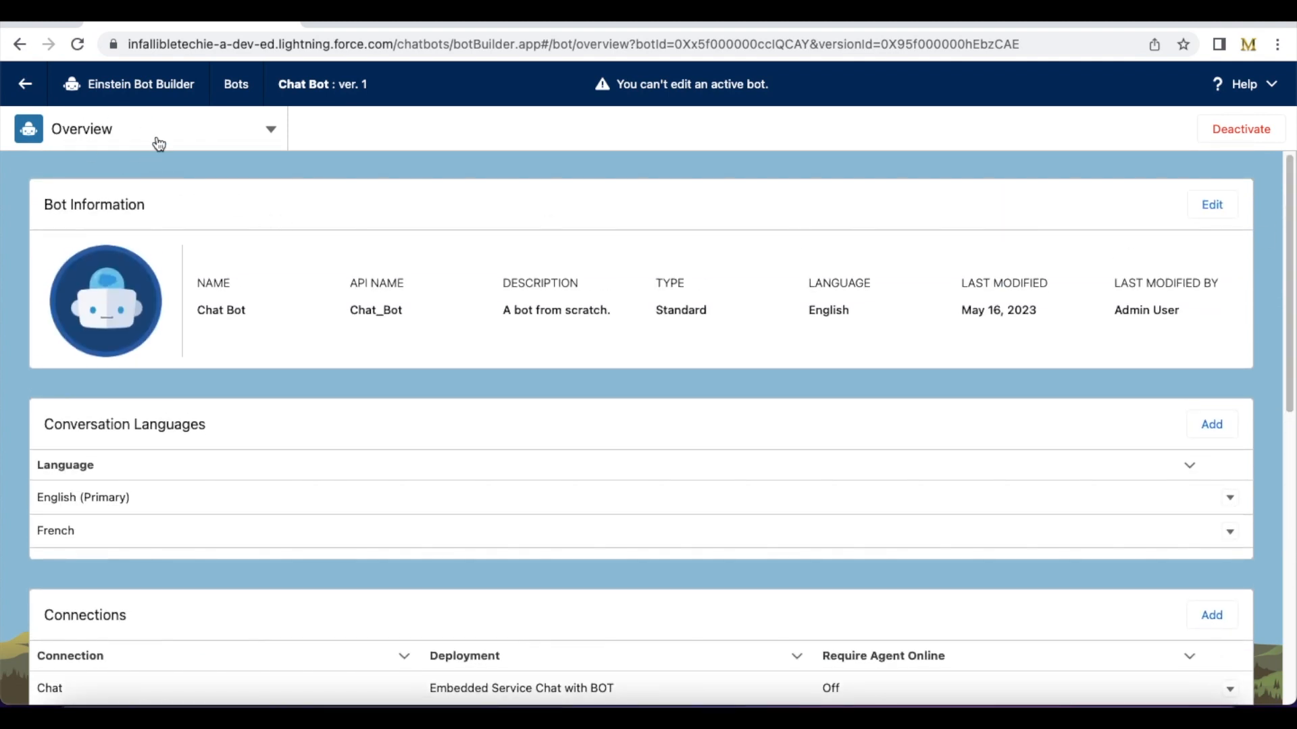
scroll(down, 3)
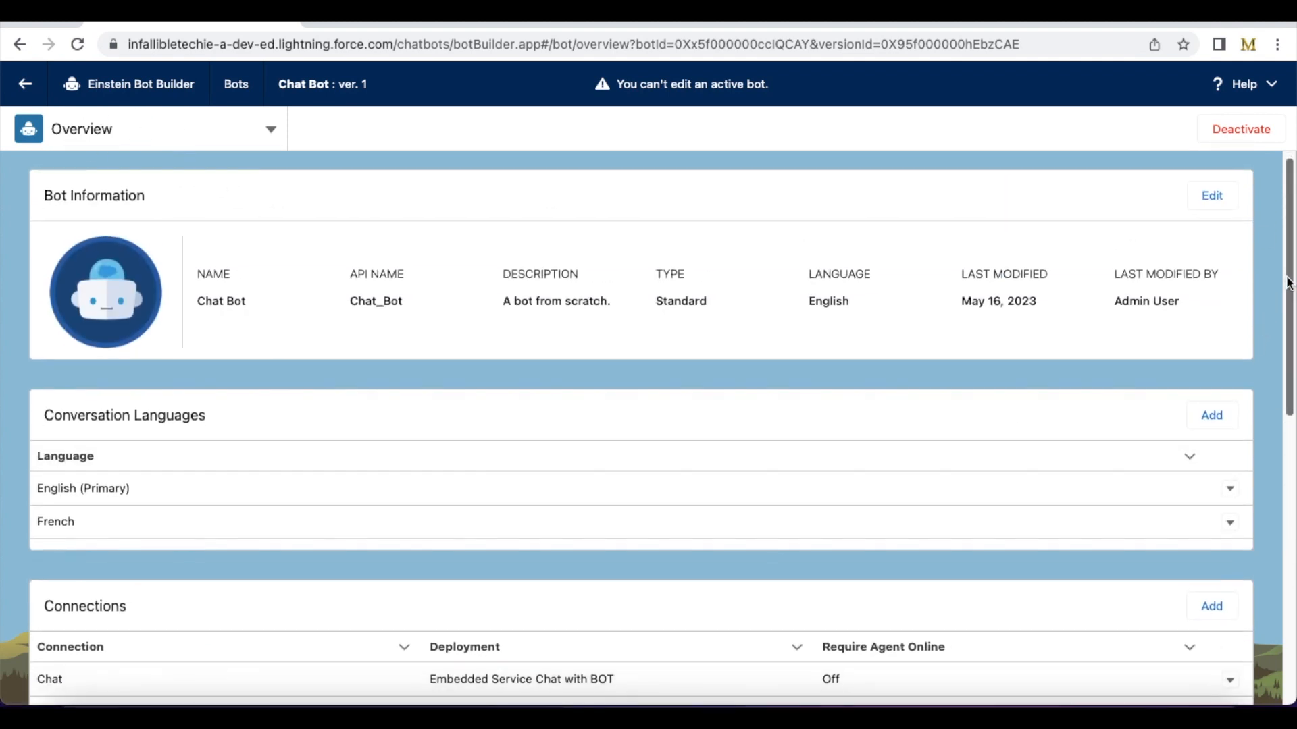
scroll(down, 3)
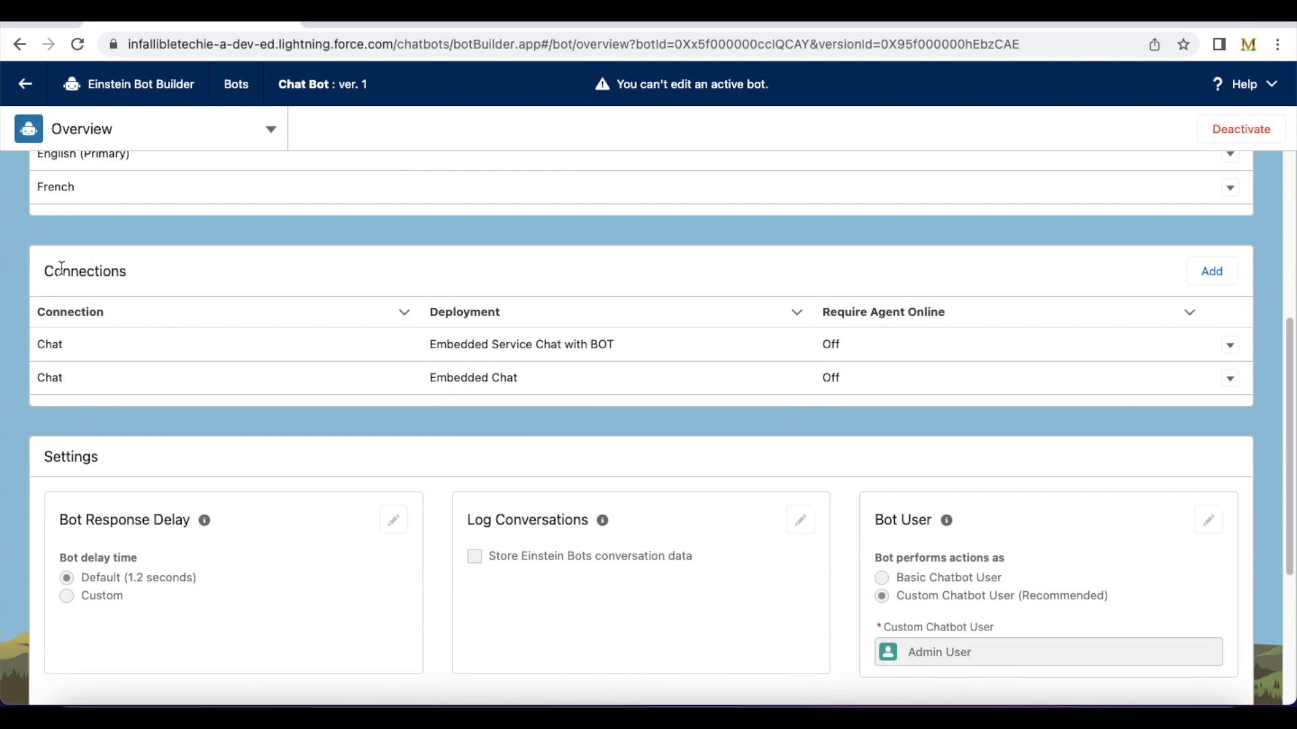
mouse_move(1070, 398)
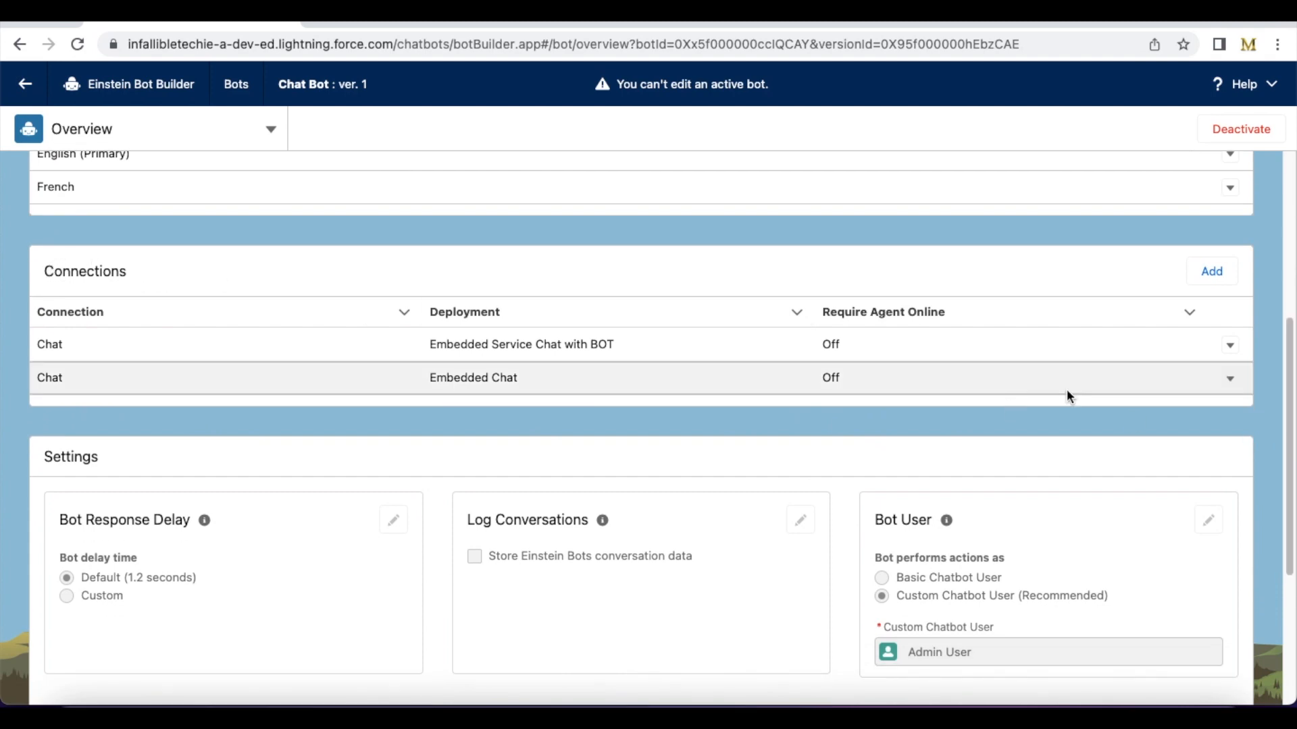
click(1211, 271)
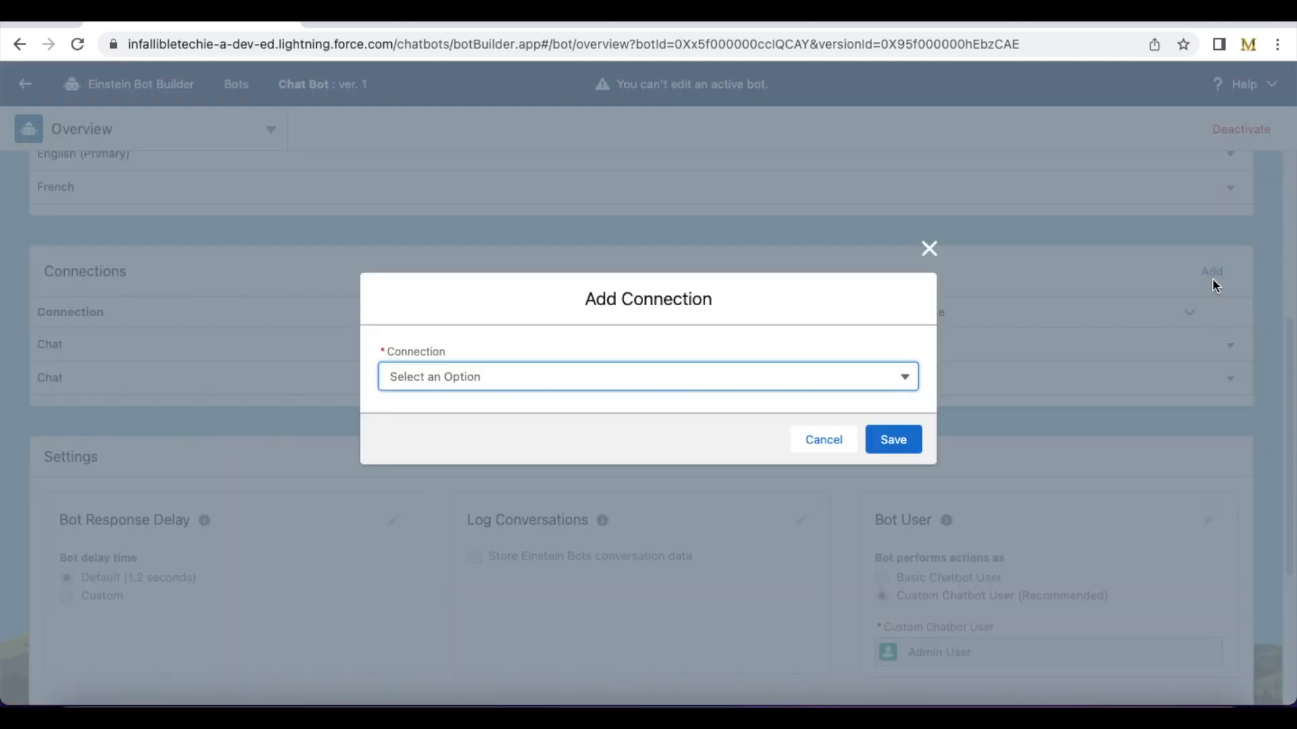
click(647, 376)
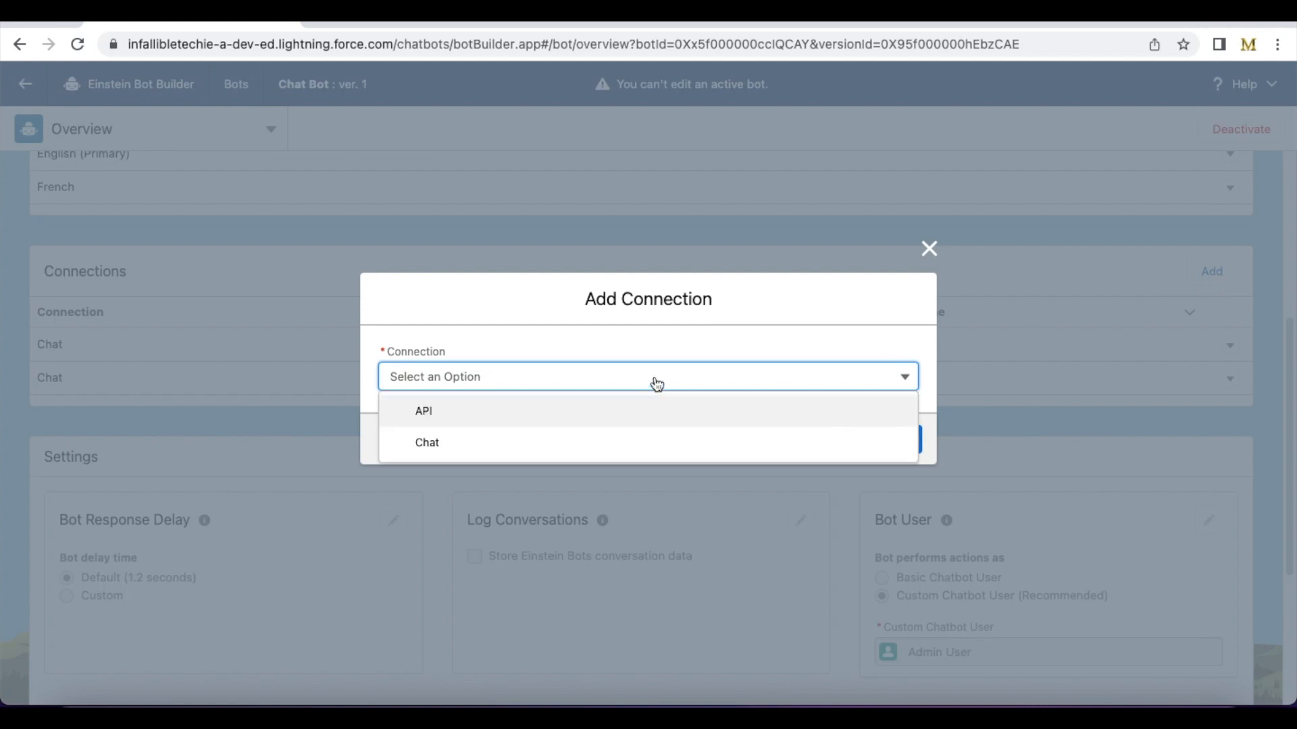
click(422, 411)
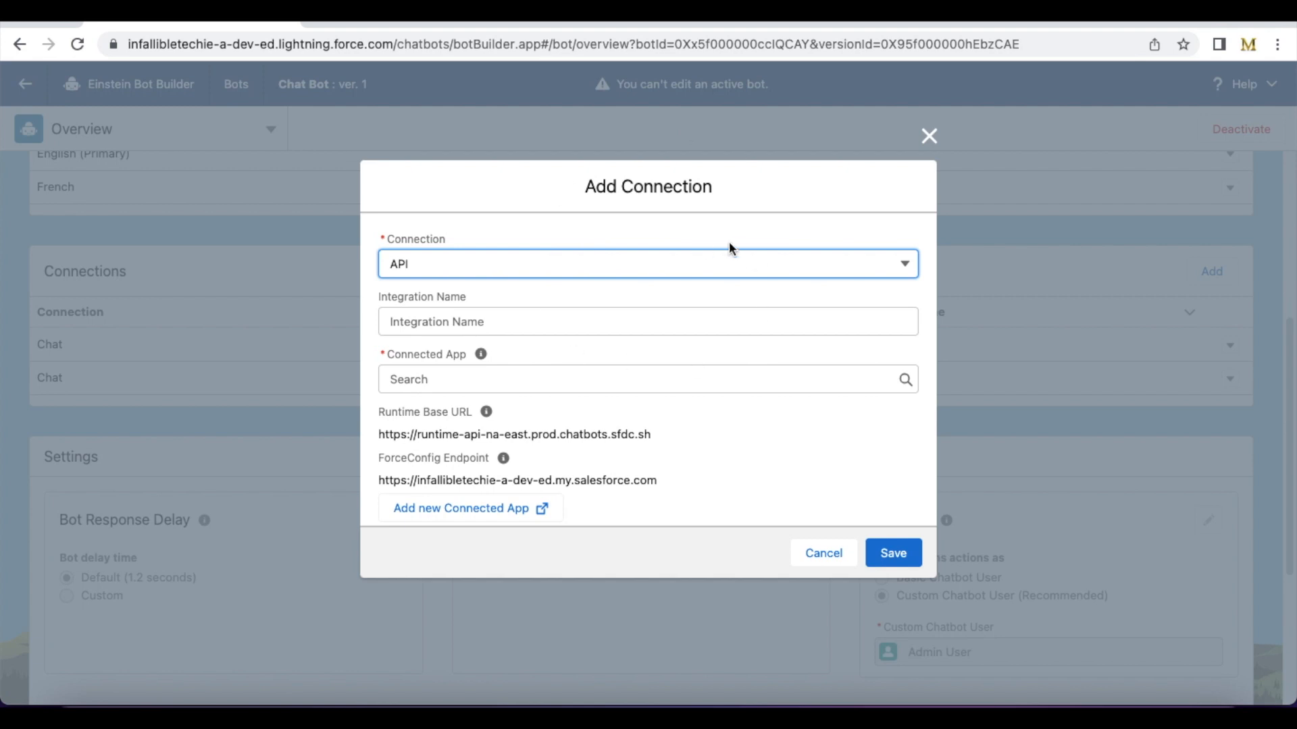
mouse_move(434, 430)
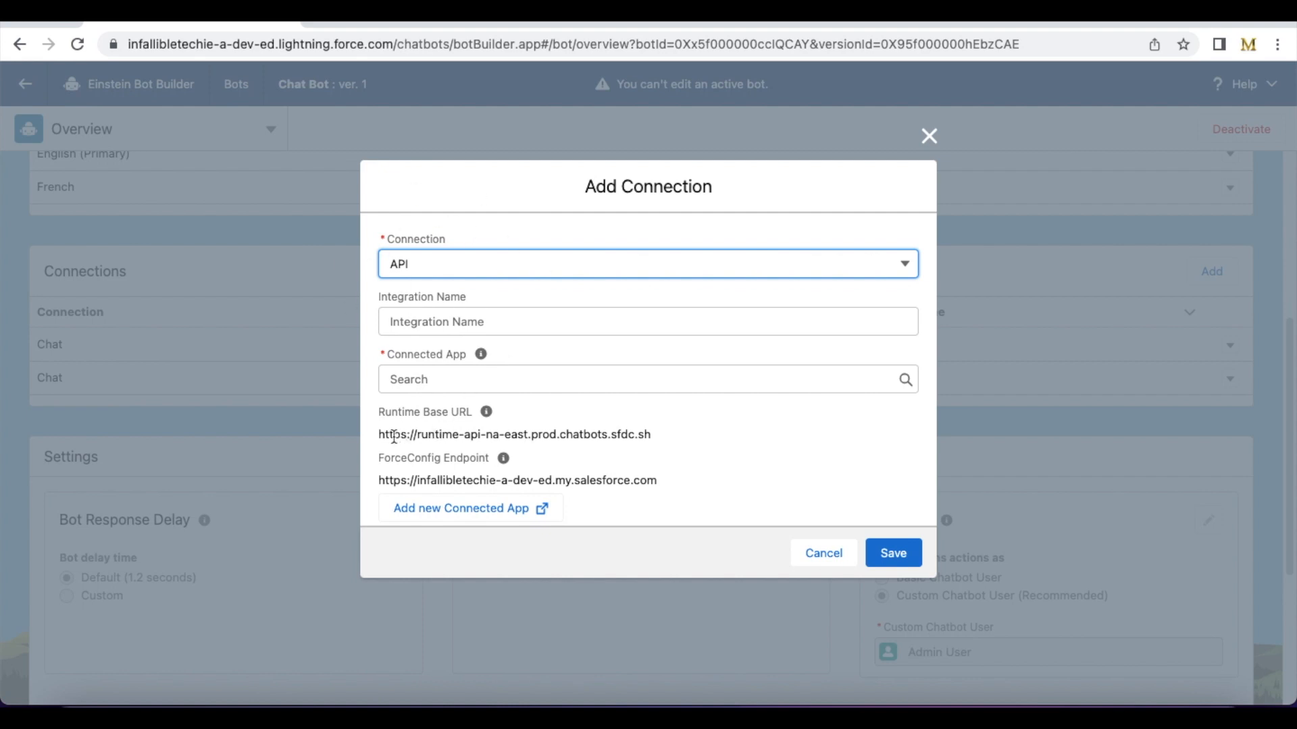
mouse_move(379, 433)
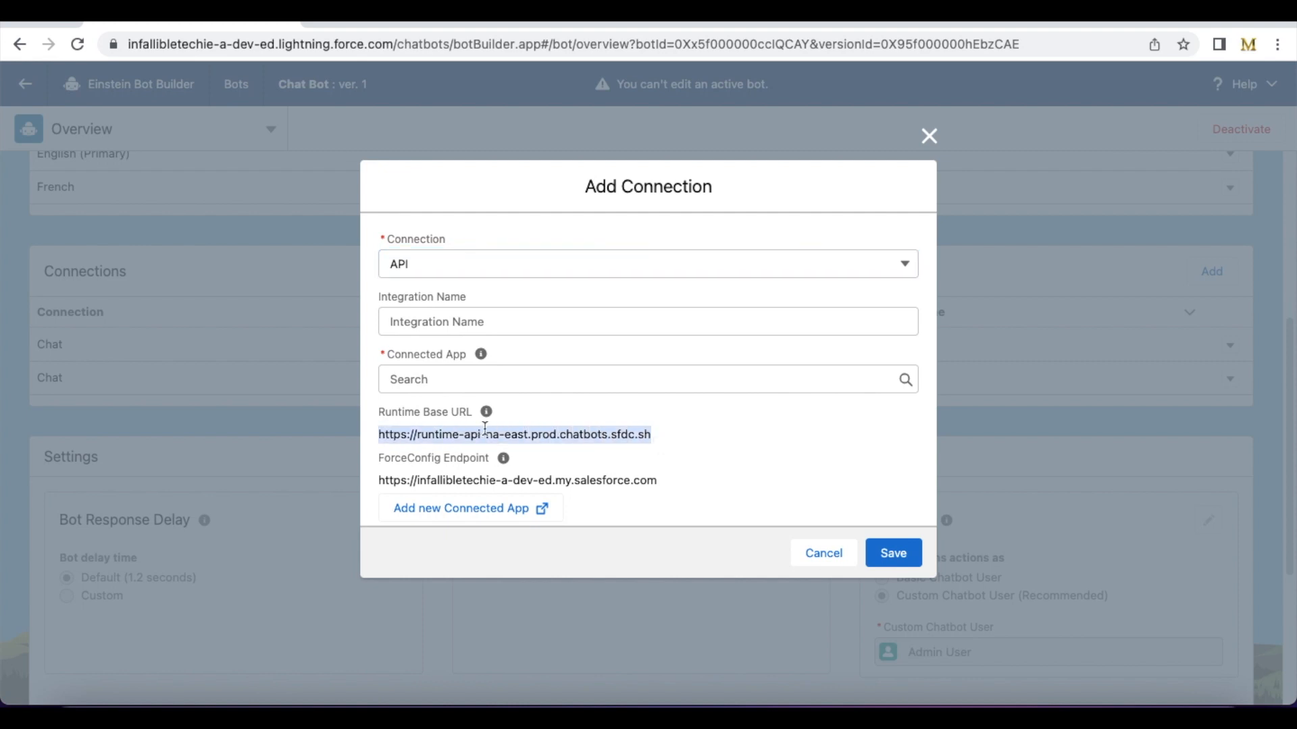
mouse_move(496, 446)
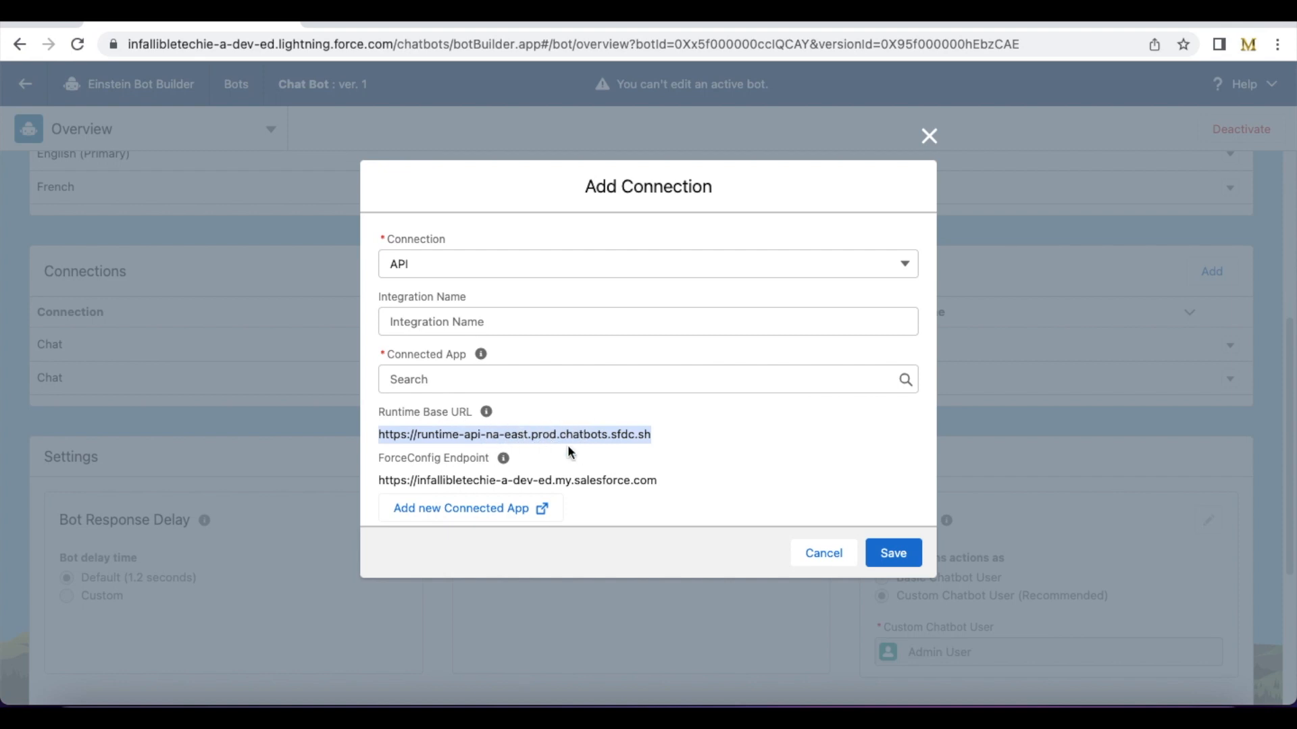
mouse_move(1045, 659)
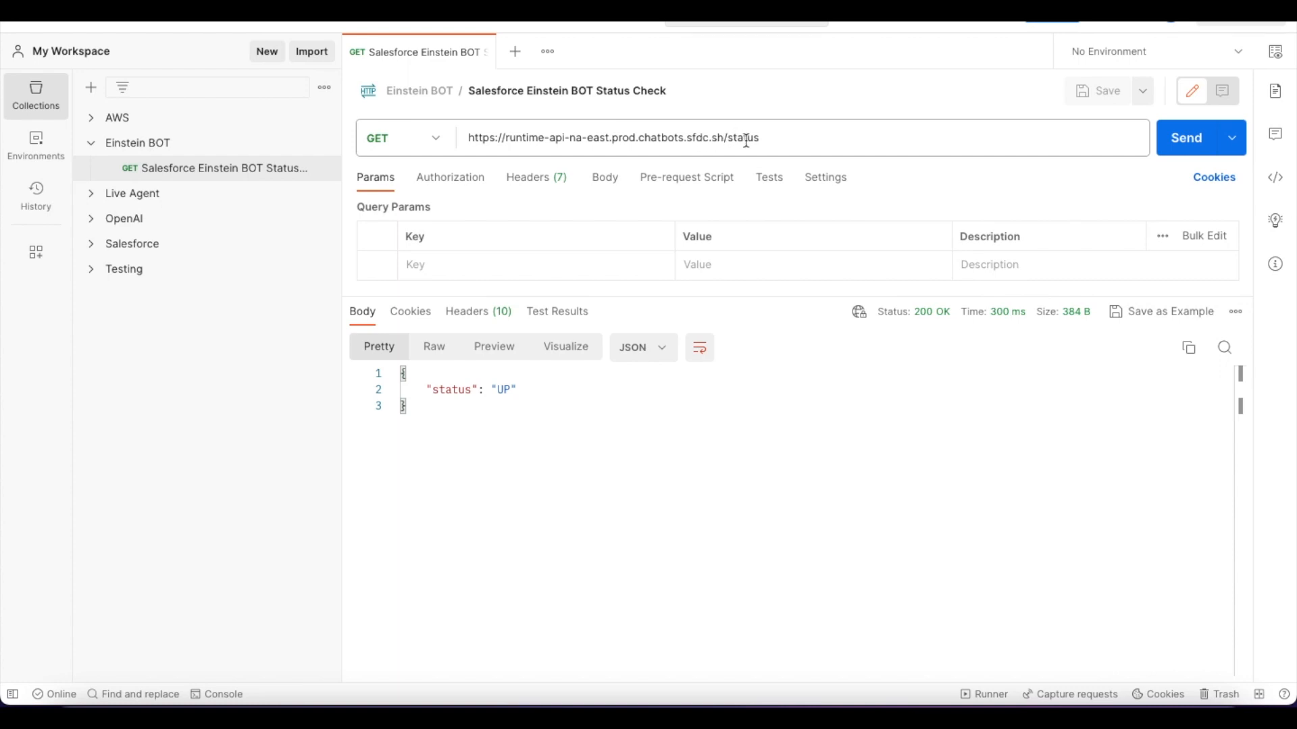
click(1185, 137)
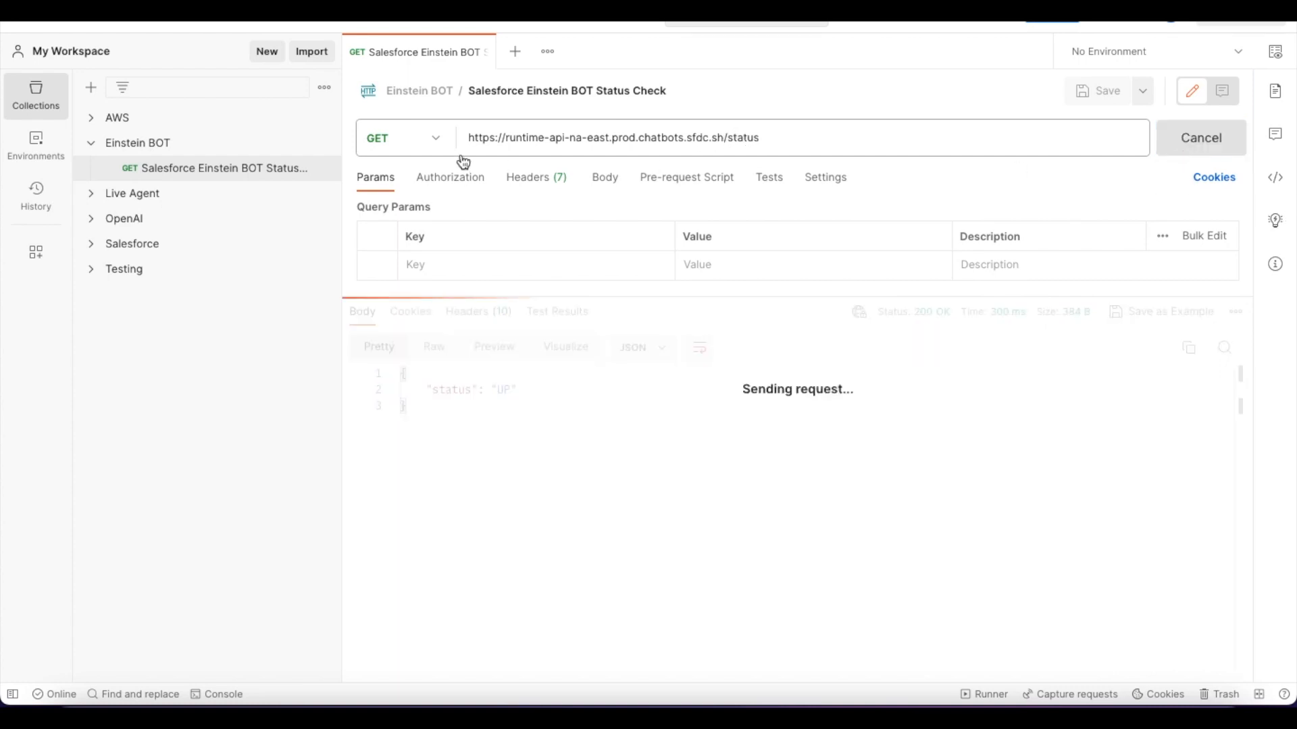